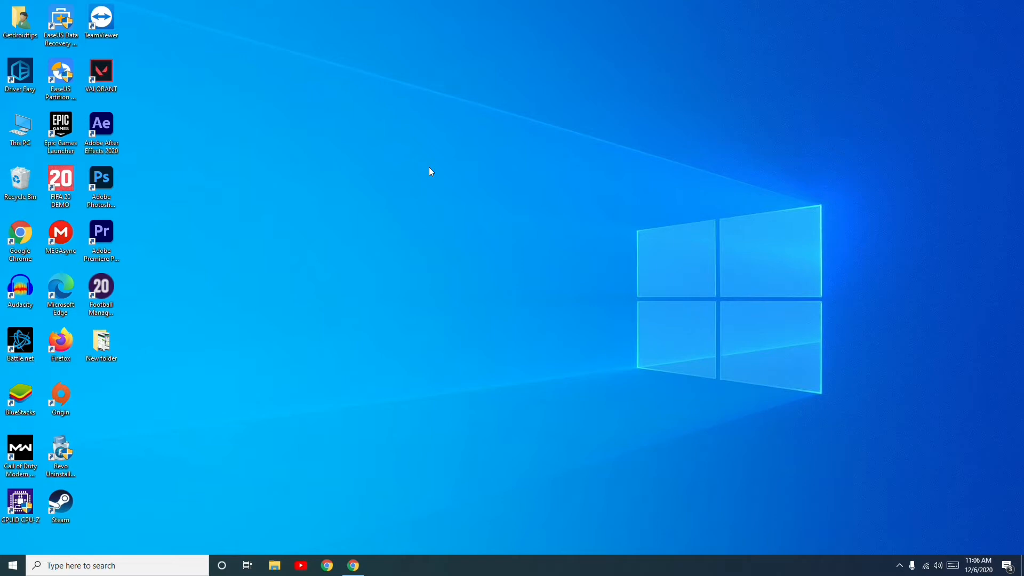
pyautogui.moveTo(461, 461)
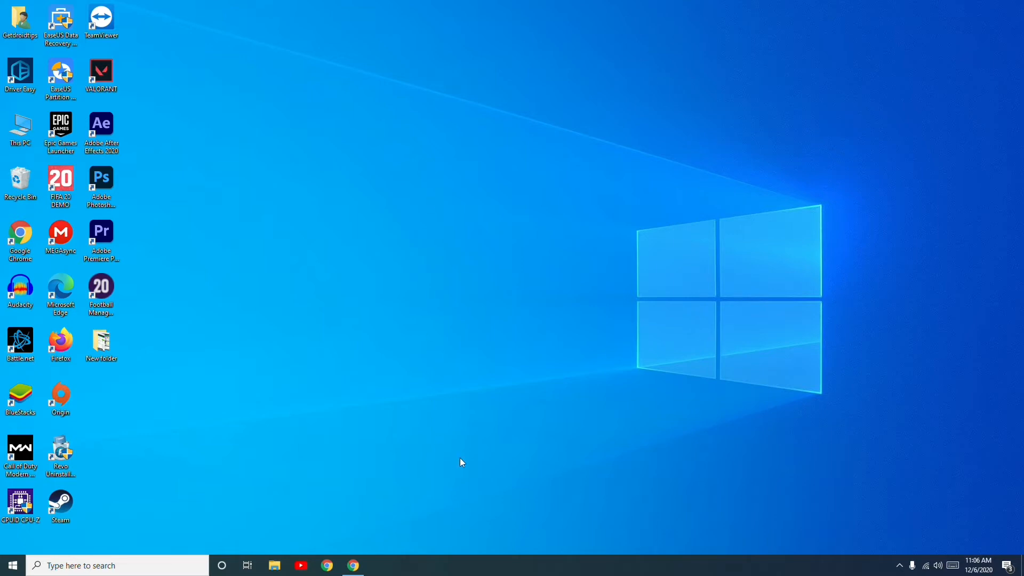
# Launch Task Manager from the taskbar's context menu to list running processes.
pyautogui.rightClick(529, 565)
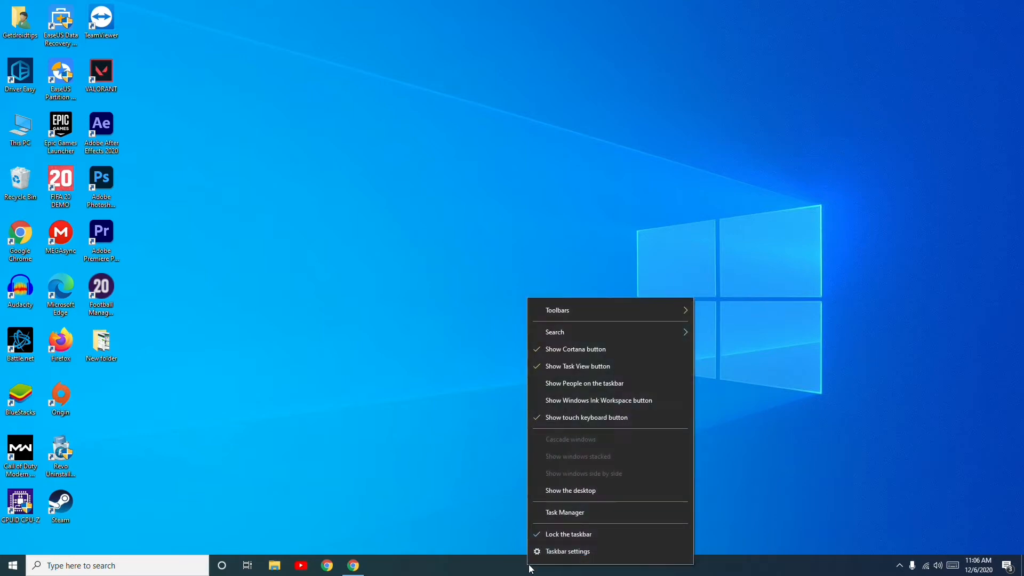
pyautogui.click(565, 512)
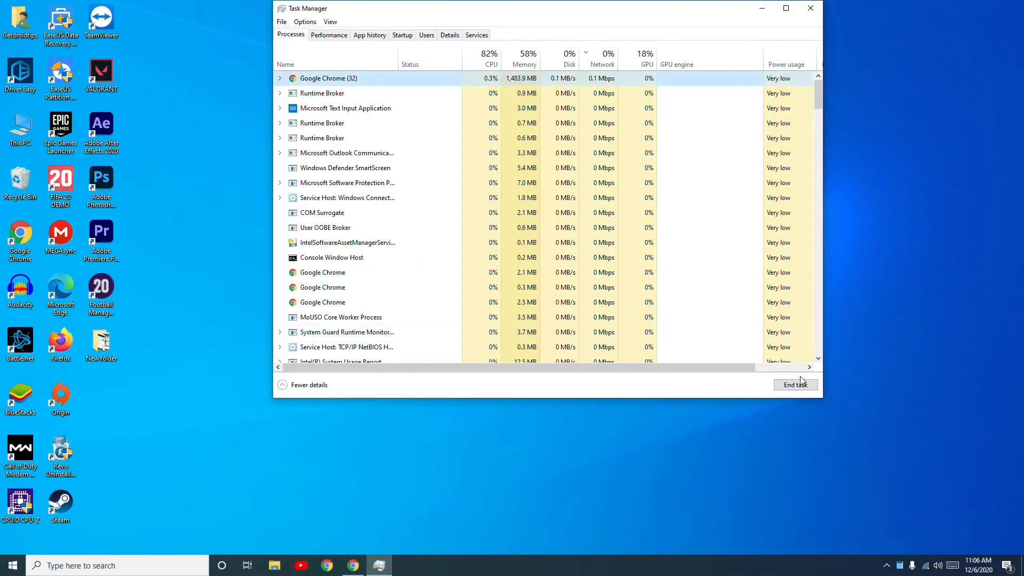
pyautogui.click(809, 8)
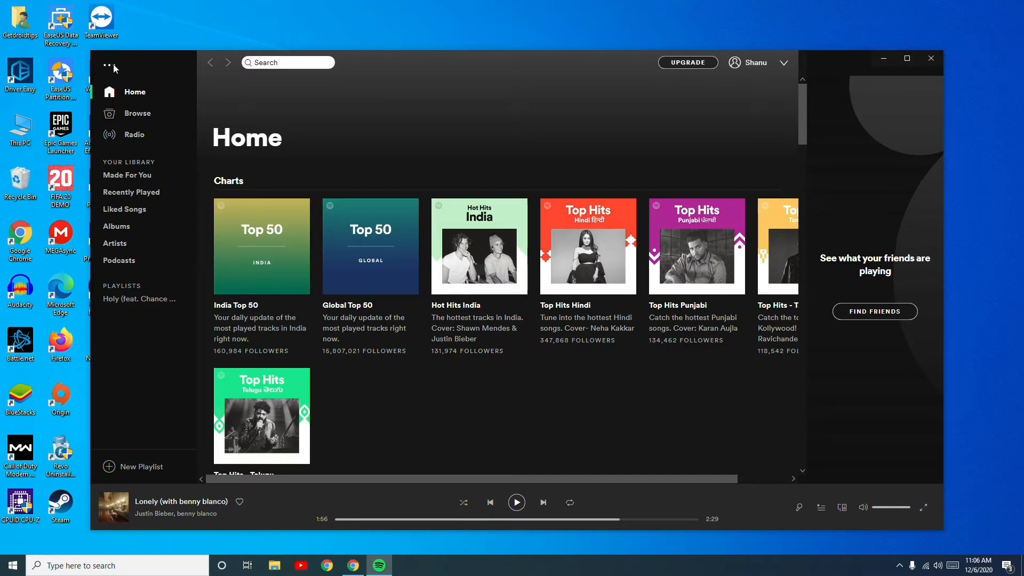
# Reach Spotify's Settings page through the three-dot menu's Edit > Preferences.
pyautogui.click(110, 68)
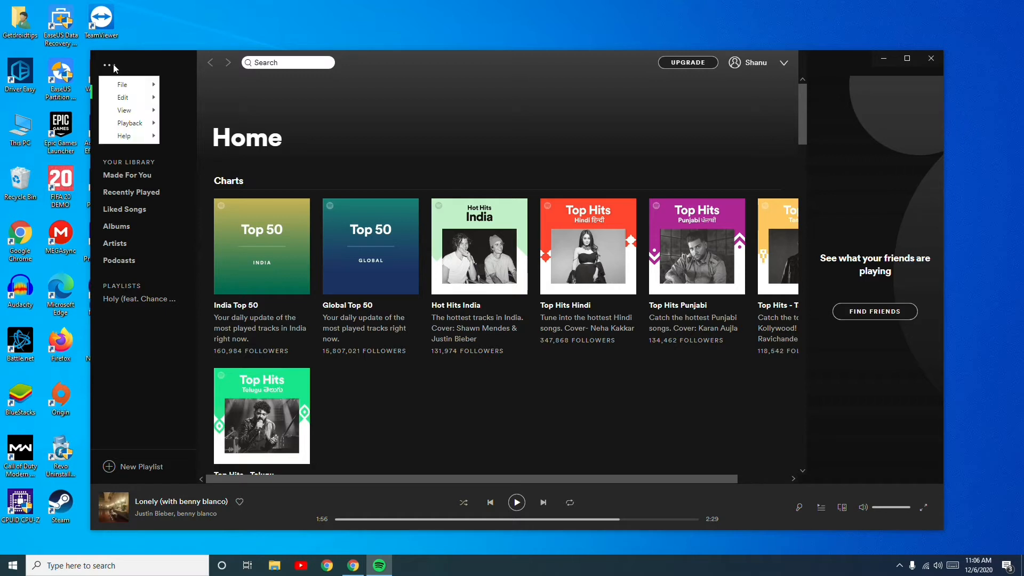
pyautogui.click(123, 97)
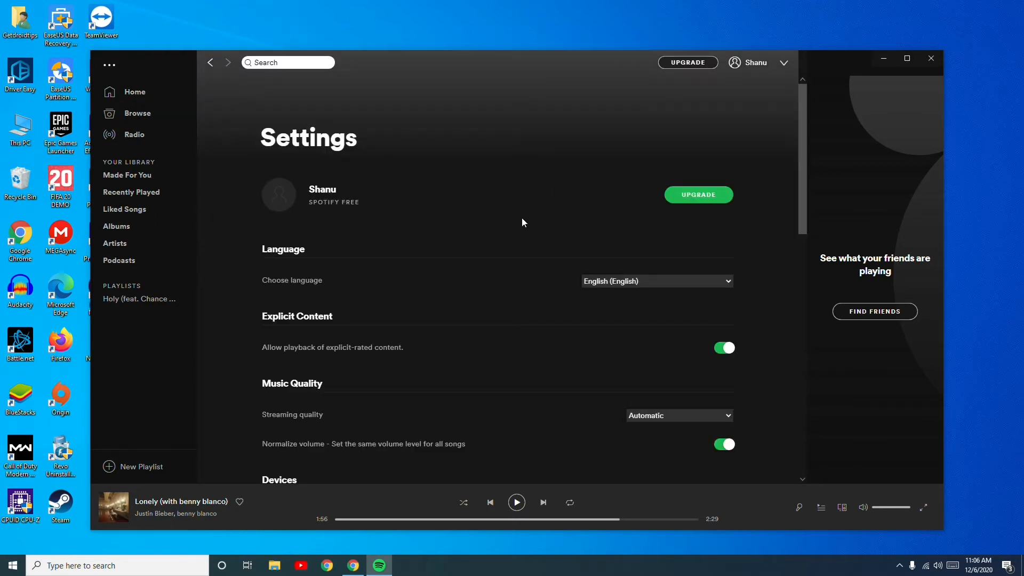
# Reveal Spotify's advanced settings containing the hardware acceleration option.
pyautogui.scroll(-3)
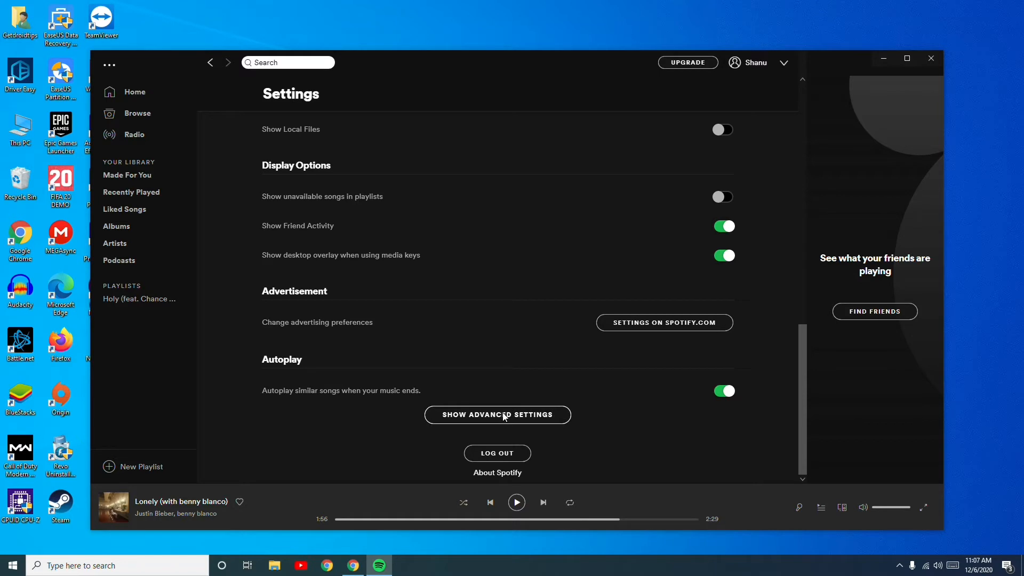
pyautogui.click(498, 415)
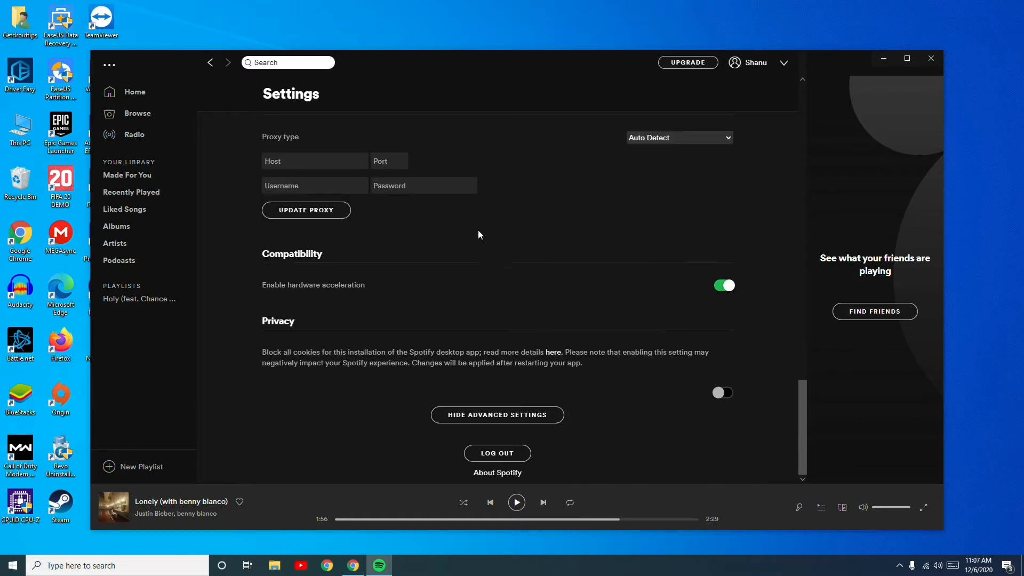
pyautogui.moveTo(516, 249)
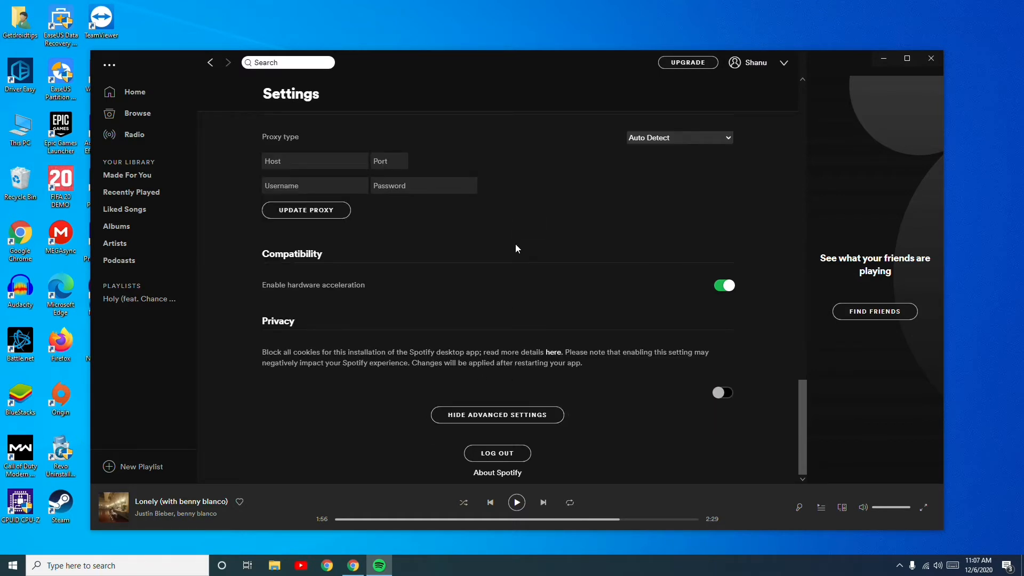
pyautogui.moveTo(302, 294)
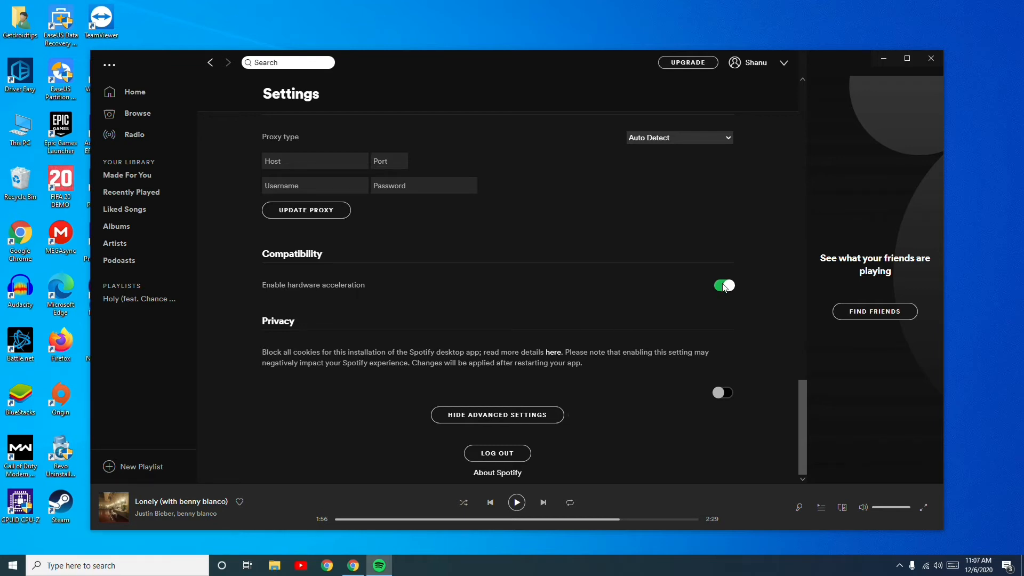
pyautogui.moveTo(722, 290)
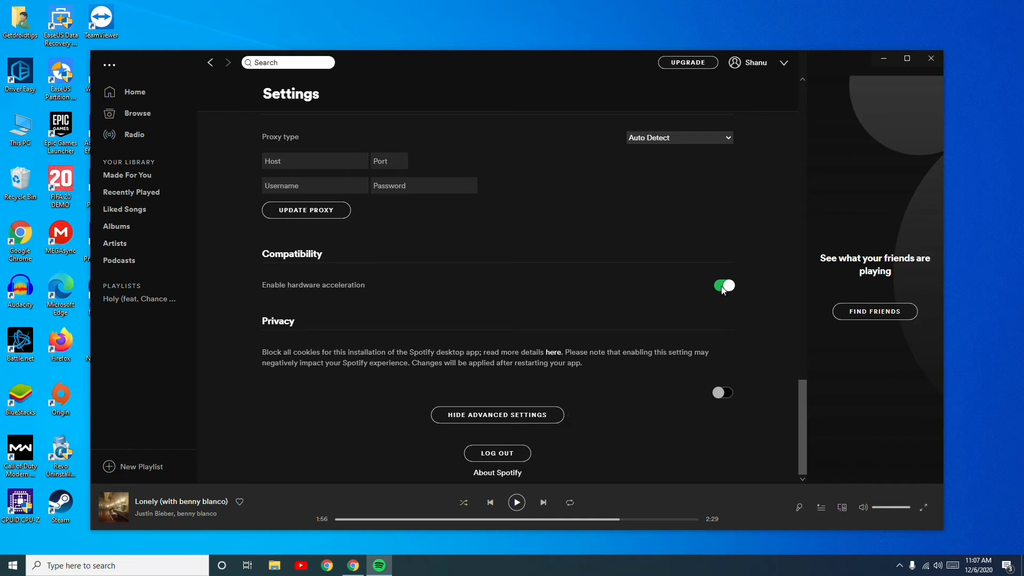
pyautogui.moveTo(883, 59)
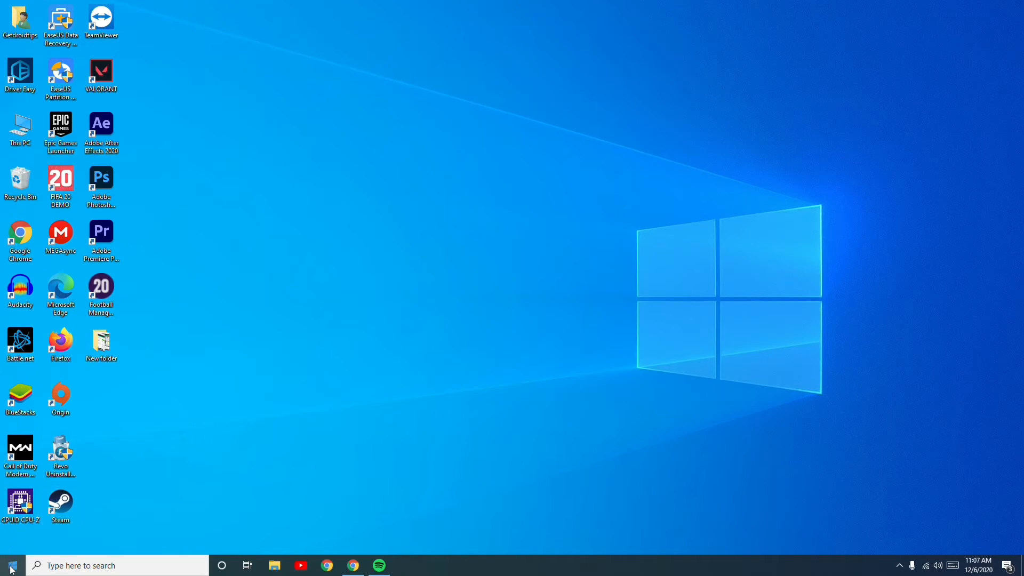
# Bring up the Windows Settings home window from the Start menu.
pyautogui.click(9, 566)
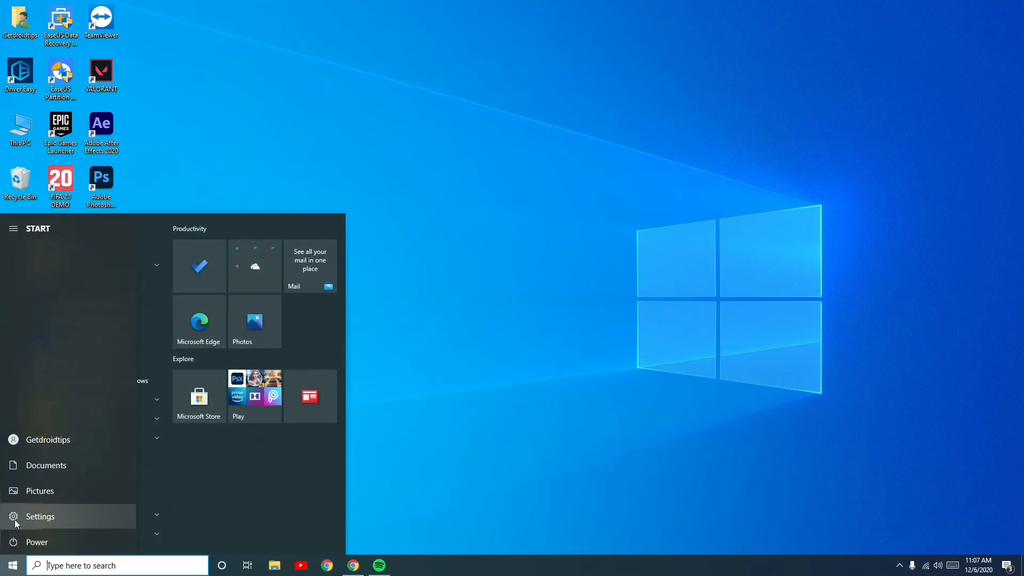
pyautogui.click(39, 516)
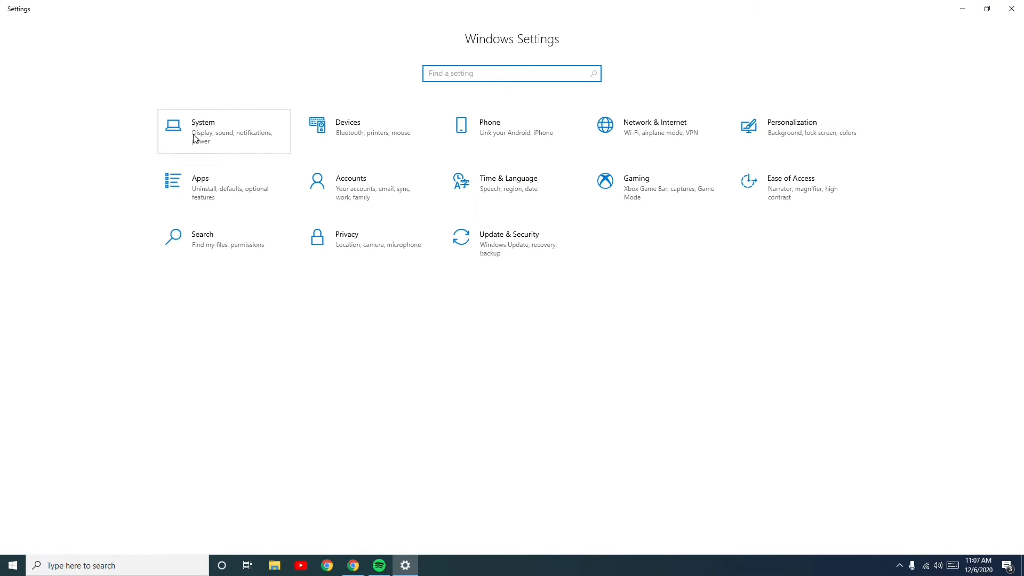
# Go to Apps & features and scroll the installed apps list down to Spotify's entry.
pyautogui.click(201, 187)
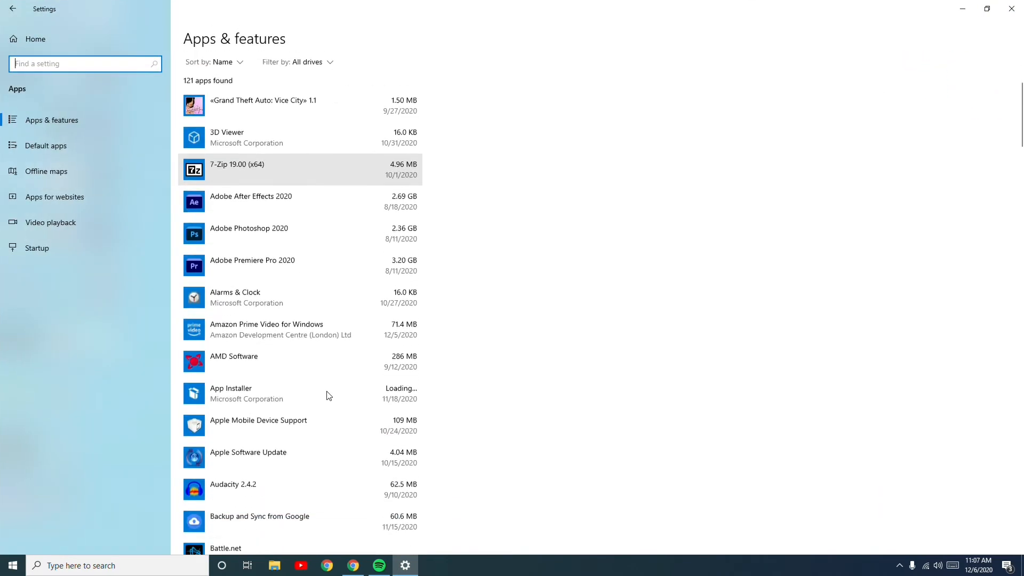
pyautogui.scroll(-3)
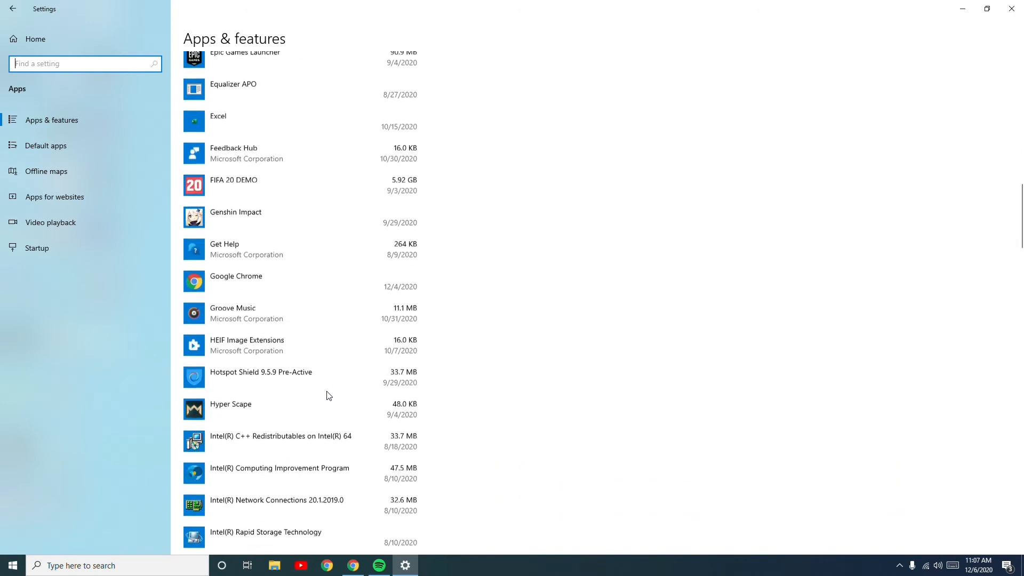
pyautogui.scroll(-3)
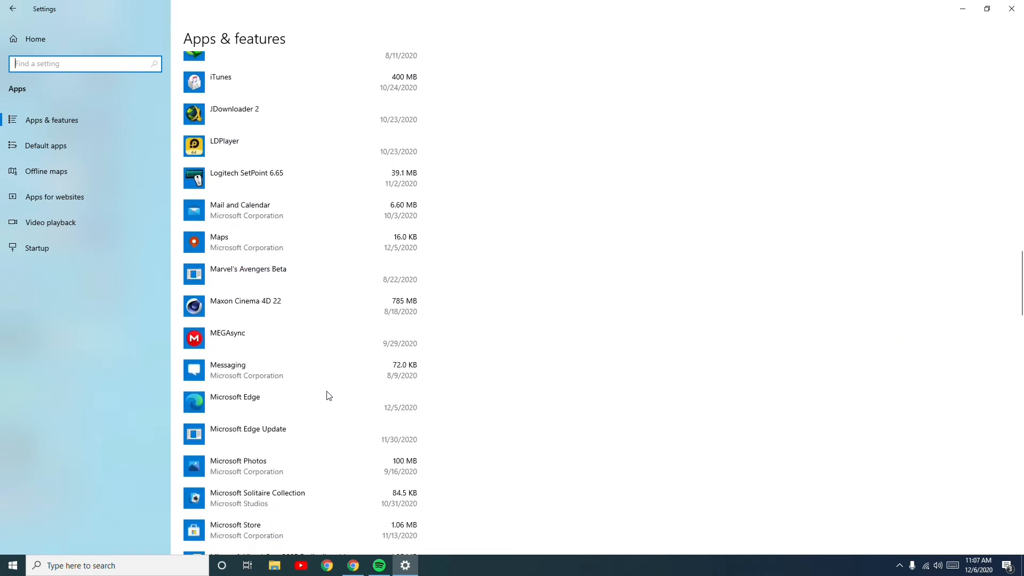
pyautogui.scroll(-3)
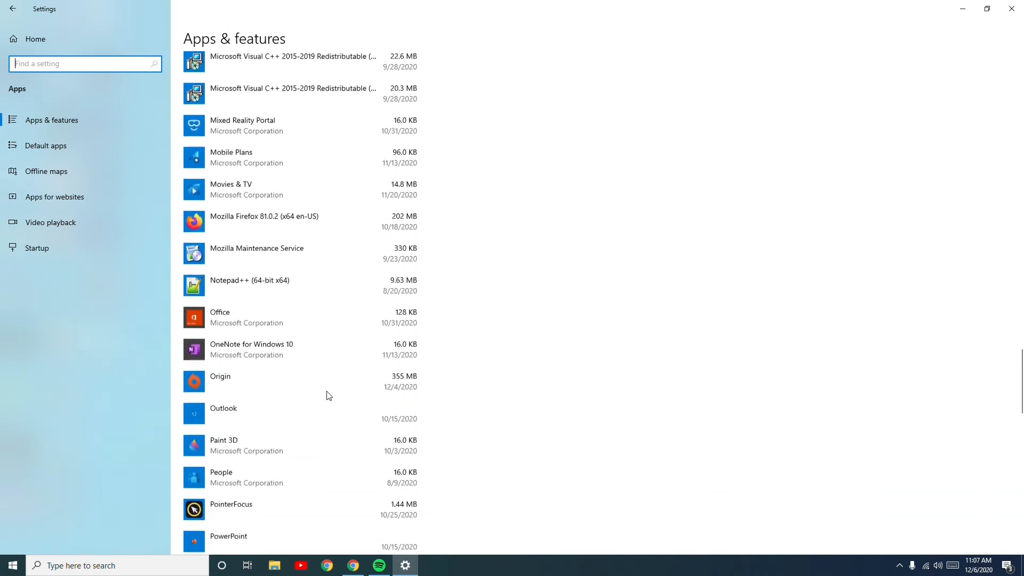
pyautogui.scroll(-3)
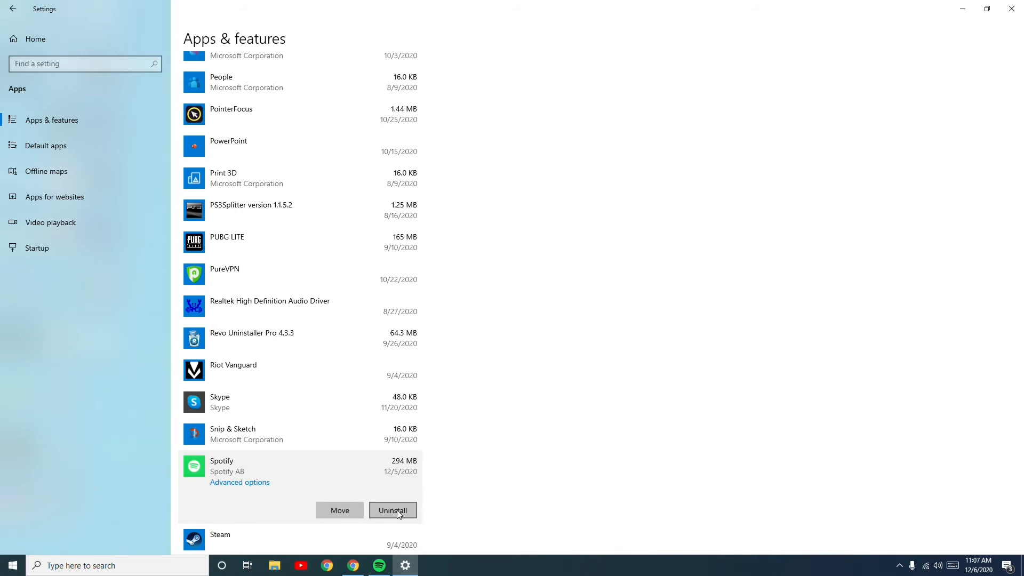
pyautogui.moveTo(380, 557)
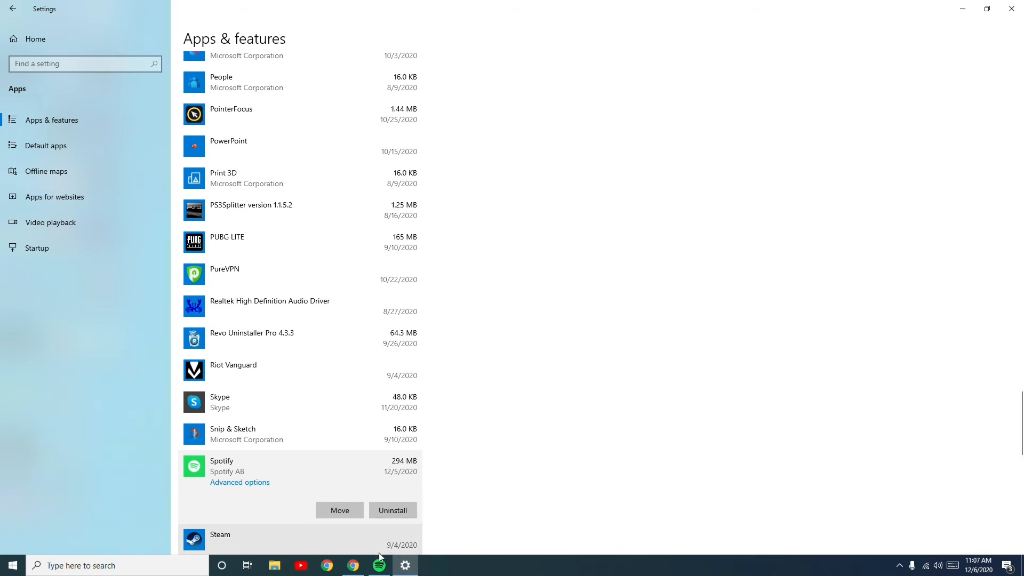
# Restore the Spotify window from the taskbar and show its Home page.
pyautogui.click(378, 565)
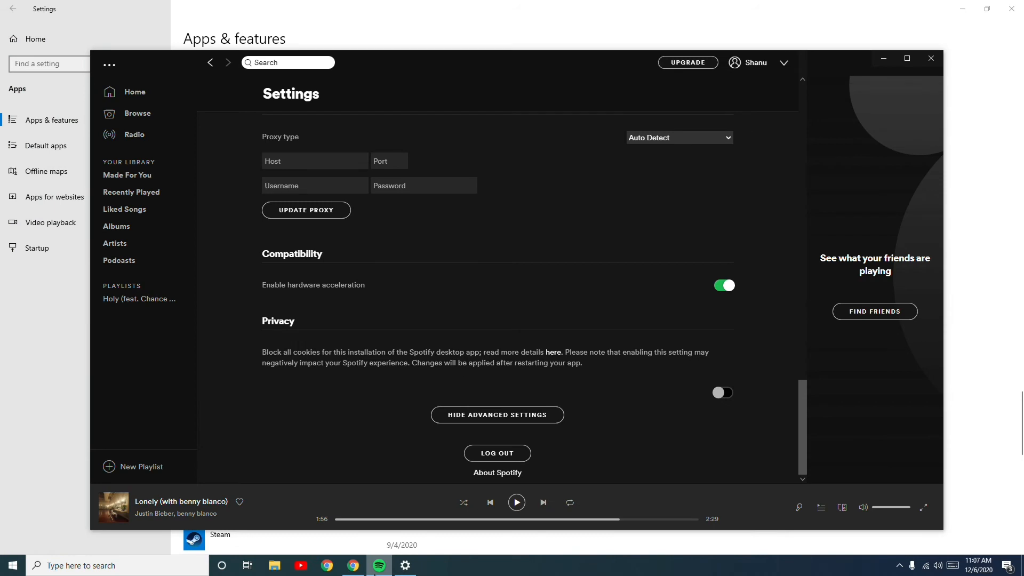
pyautogui.moveTo(159, 92)
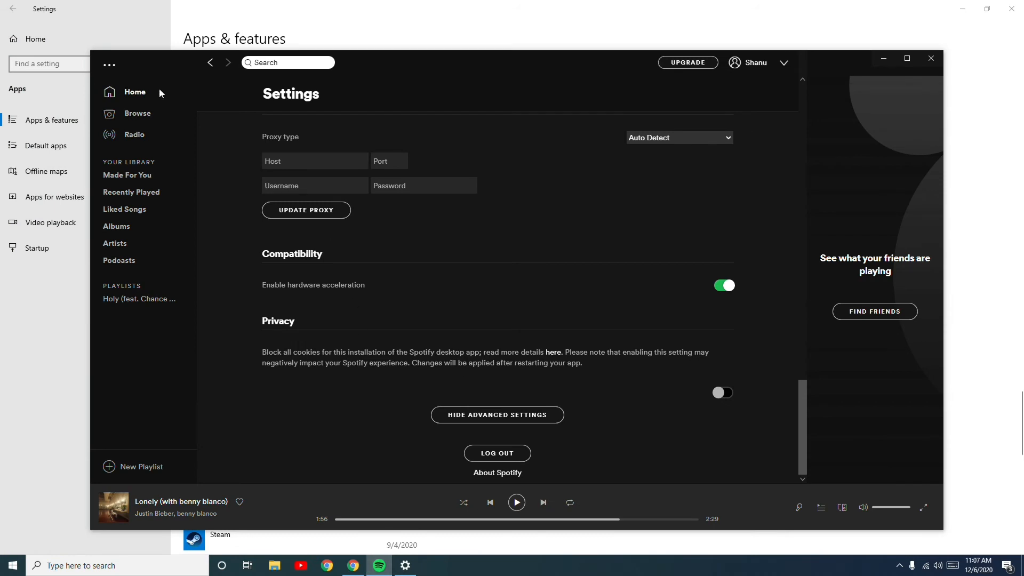
pyautogui.click(134, 92)
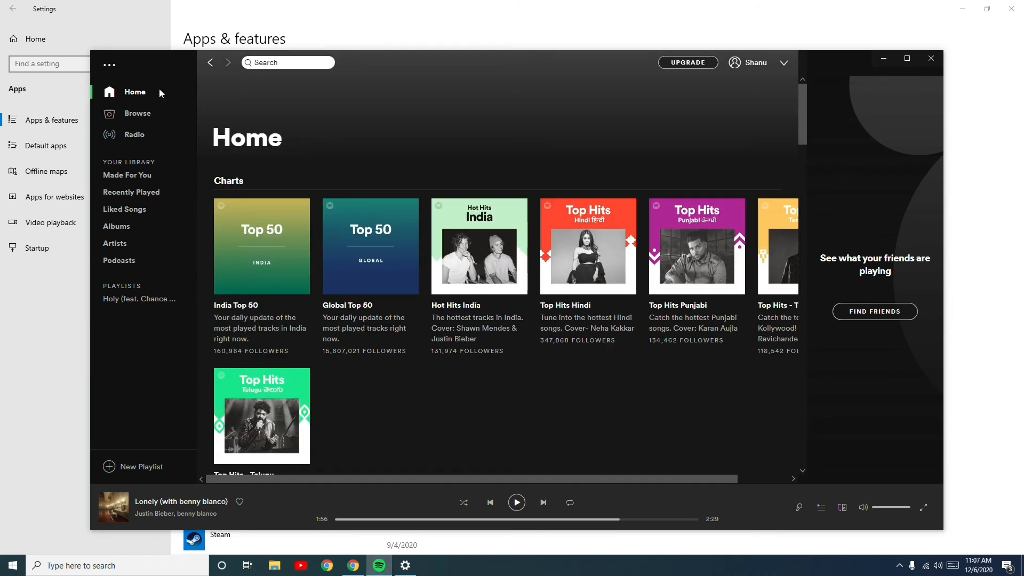